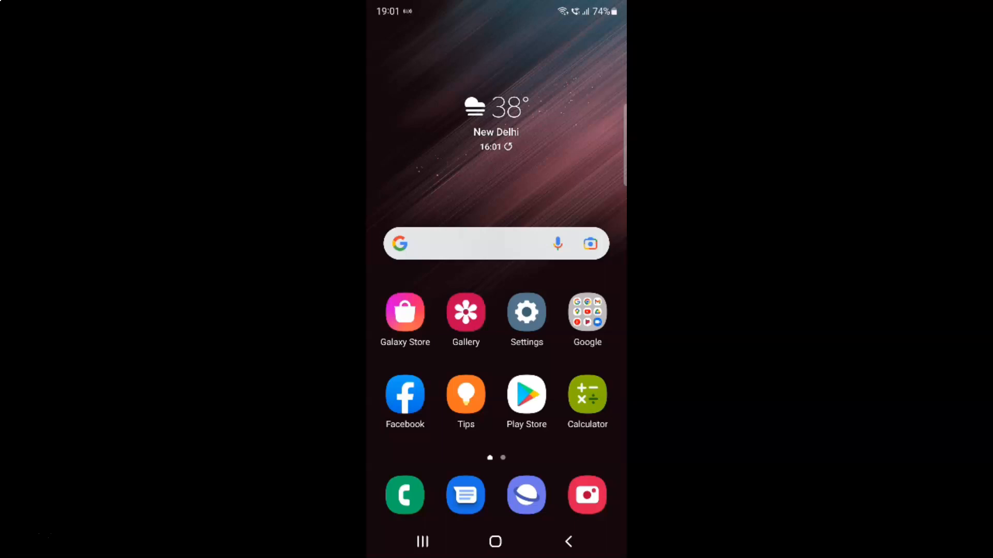
mouse_move(534, 157)
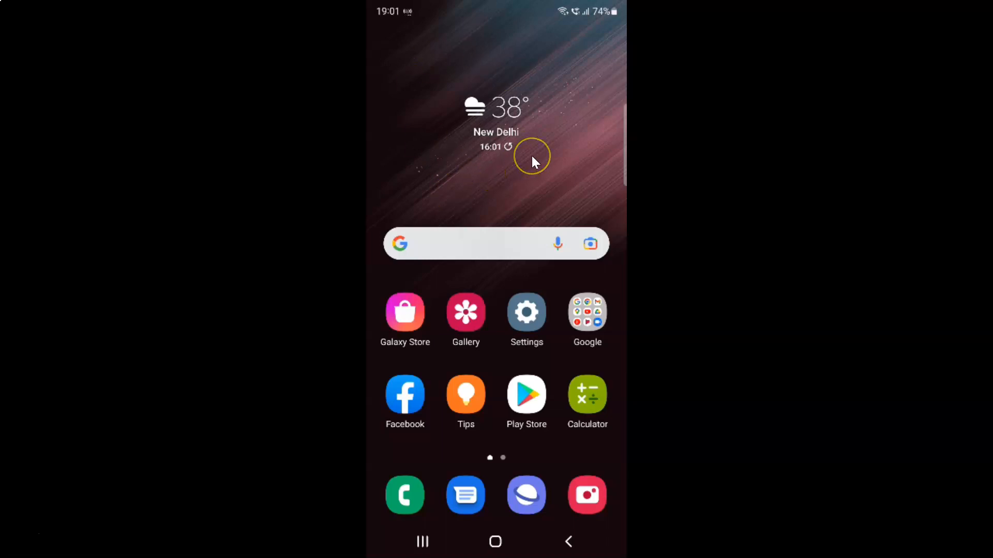
mouse_move(515, 167)
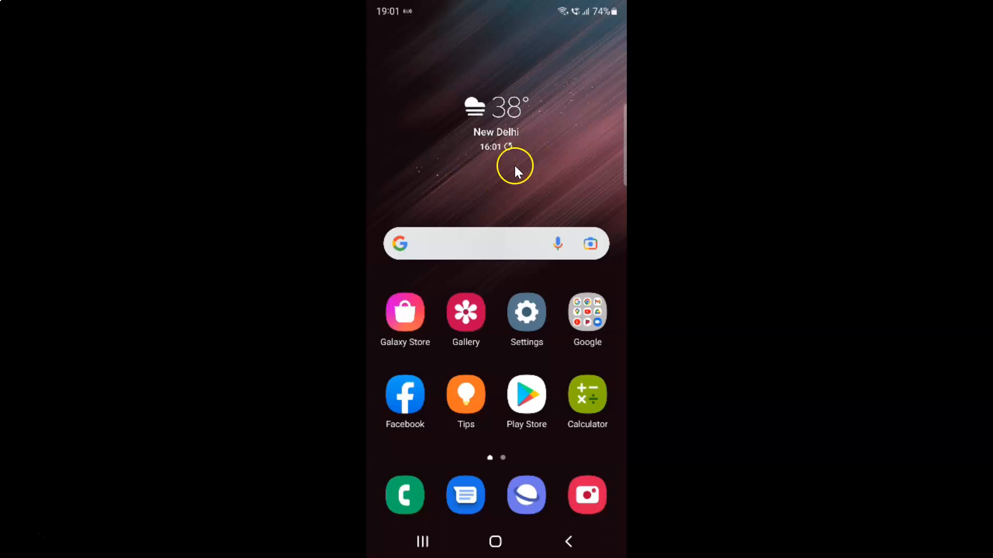
mouse_move(549, 152)
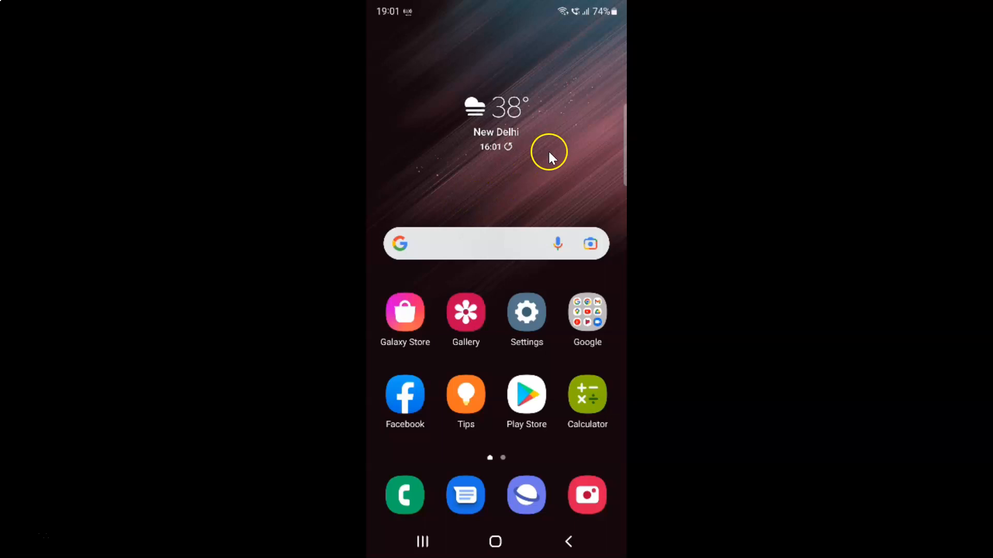
mouse_move(512, 166)
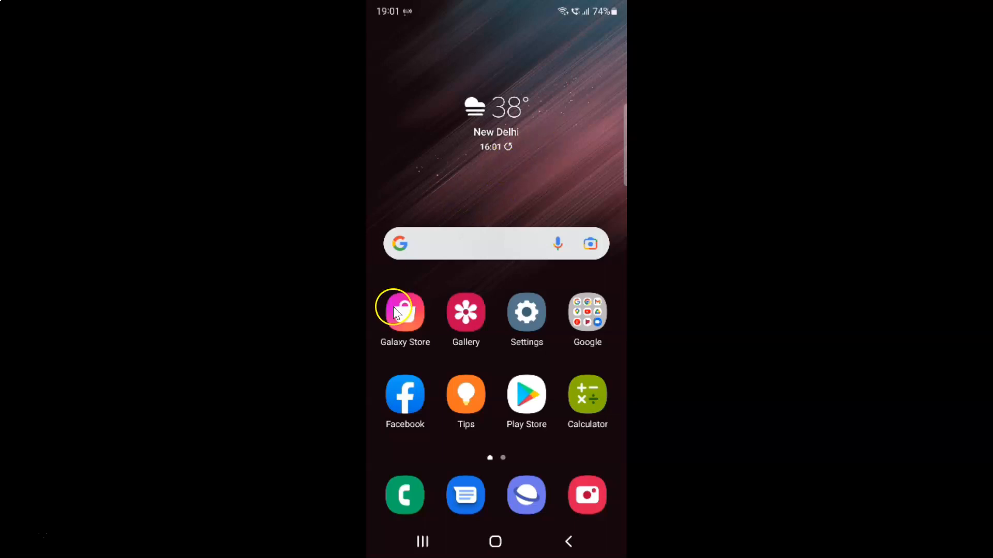
mouse_move(526, 495)
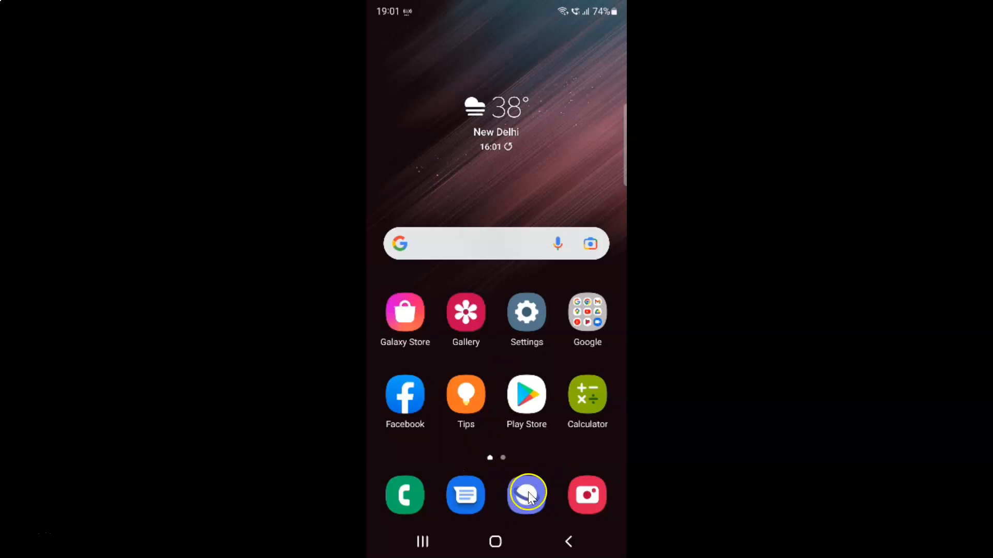
mouse_move(527, 498)
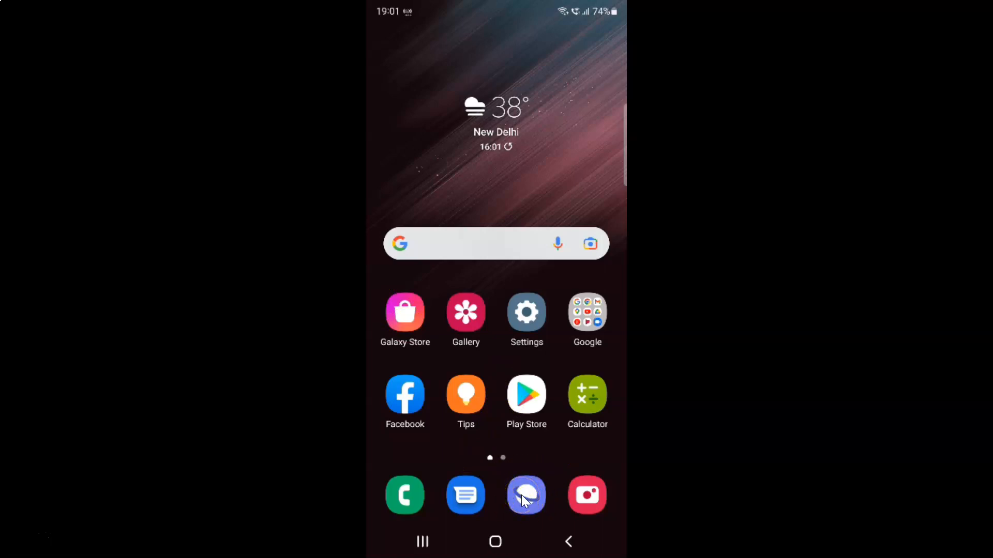
Launch Samsung Internet and reach its Settings page via the menu, scrolled to the lower sections.
left_click(527, 495)
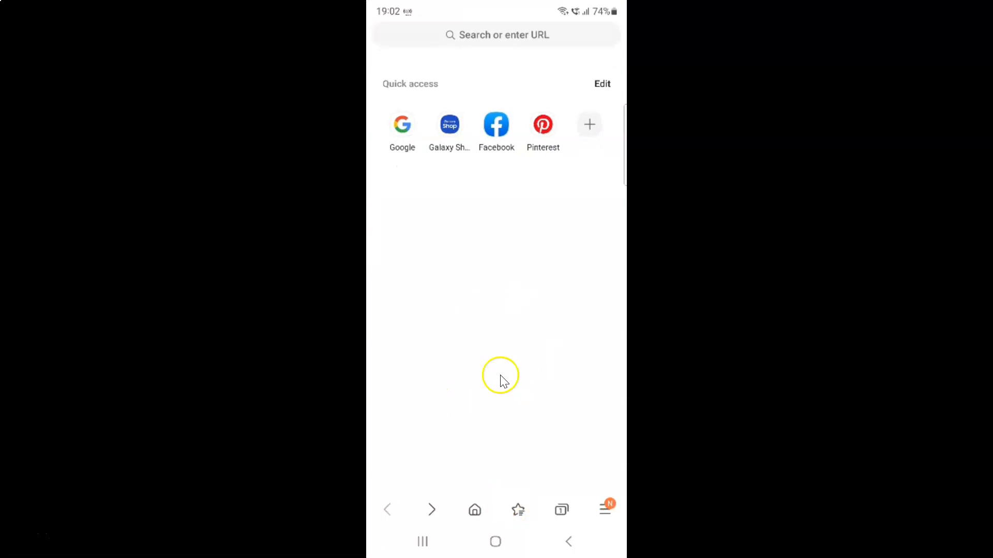
mouse_move(509, 404)
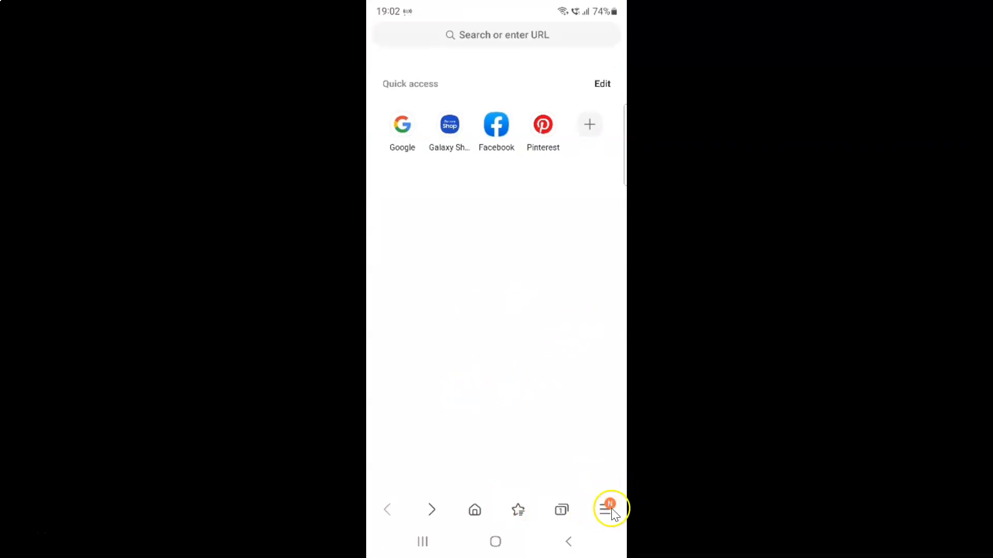
mouse_move(605, 510)
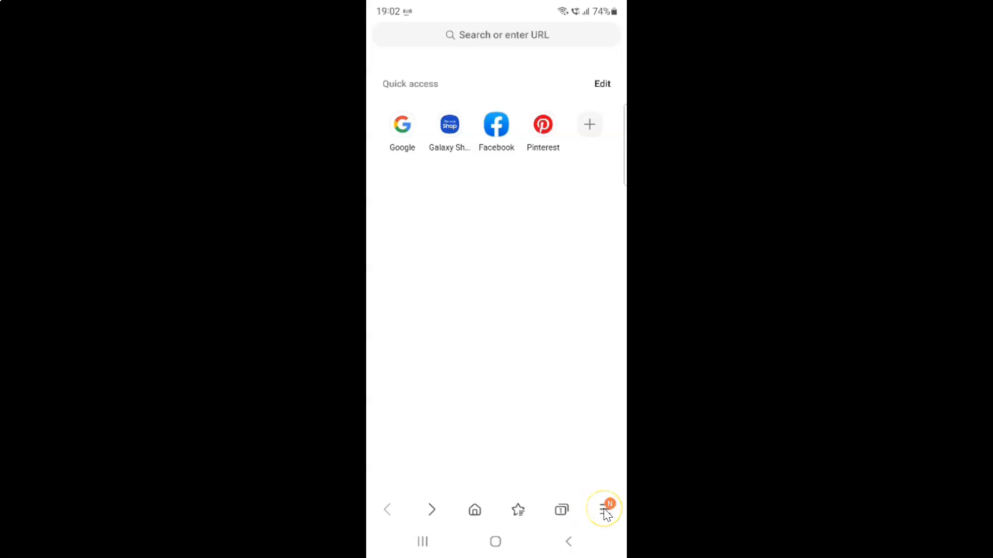
left_click(603, 509)
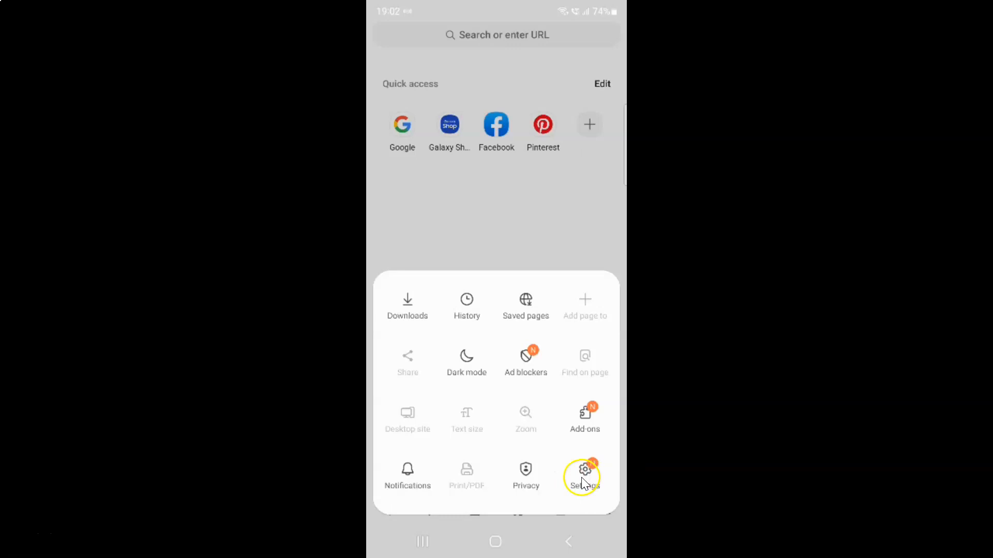
left_click(583, 472)
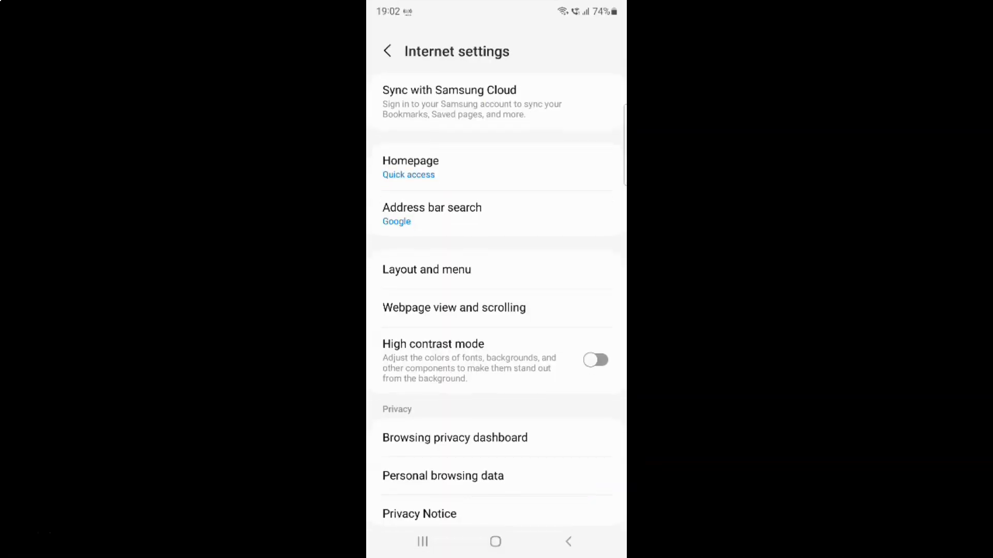
scroll("down", 3)
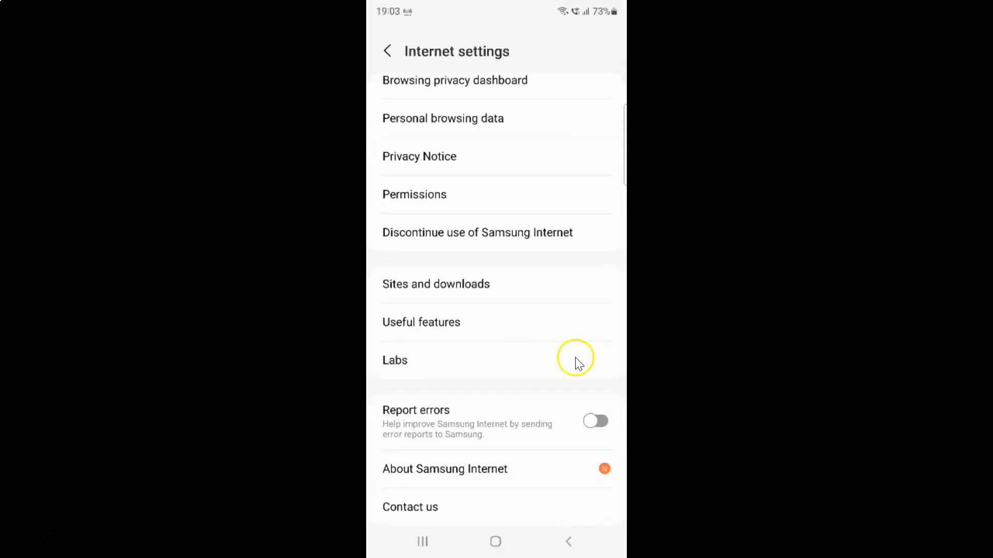
mouse_move(404, 338)
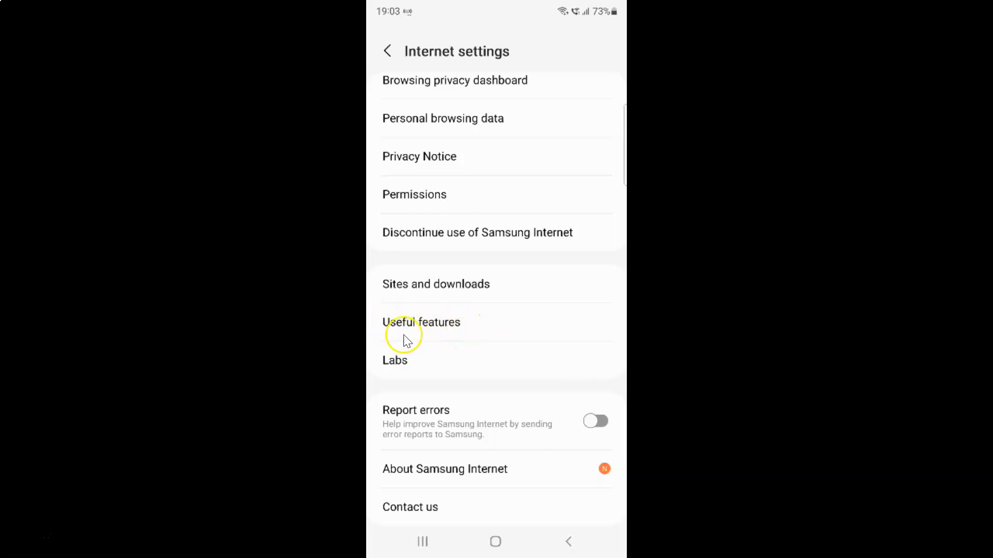
Enter the Useful features page listing the video and address bar options.
left_click(422, 323)
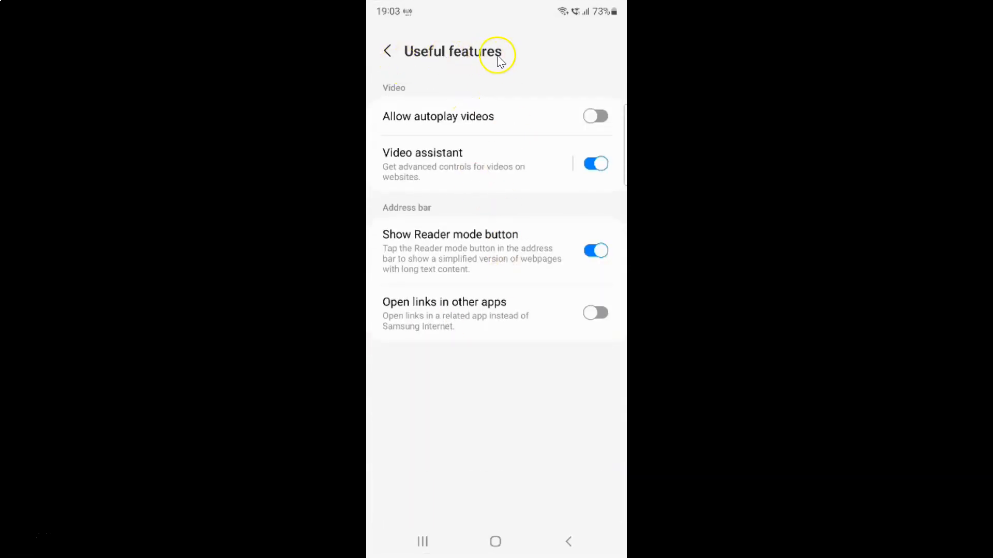
mouse_move(433, 247)
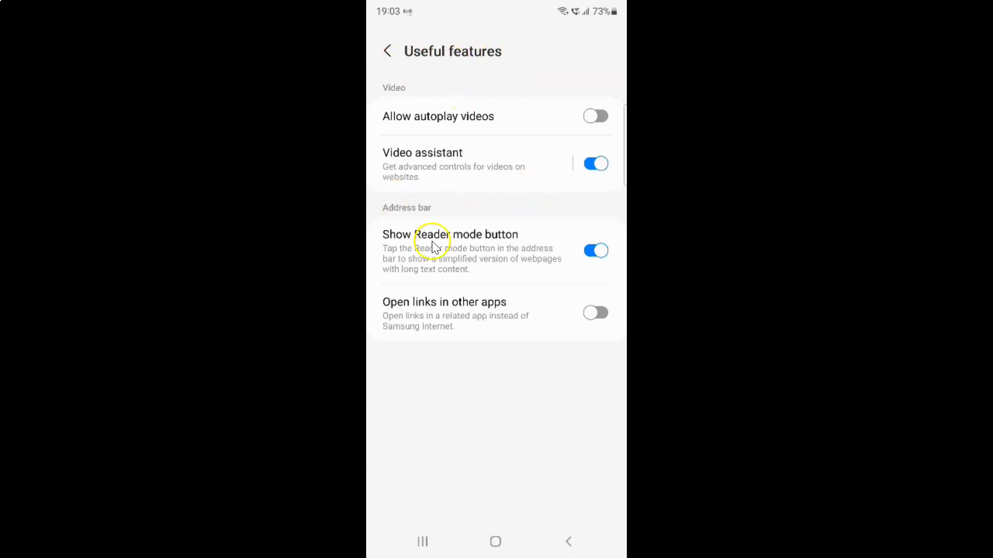
mouse_move(409, 98)
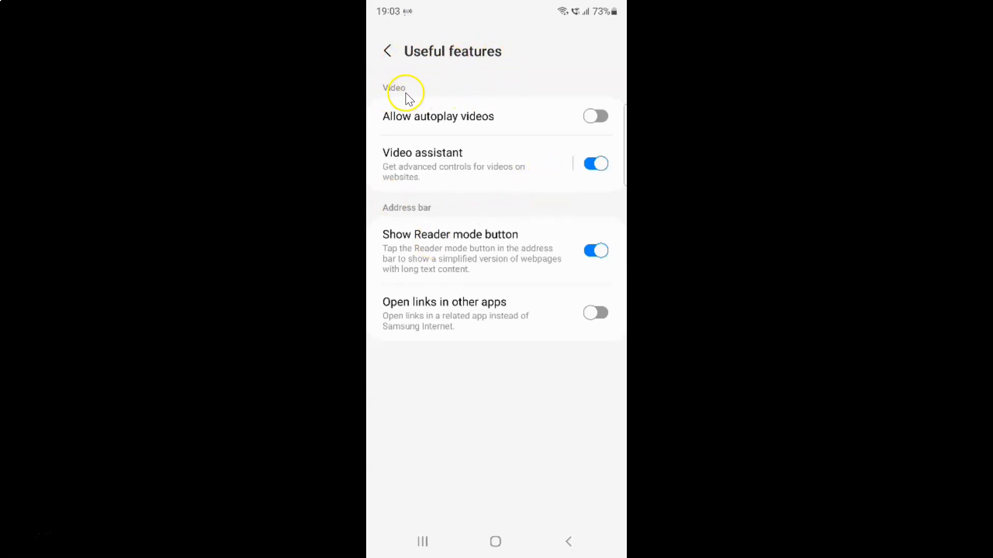
mouse_move(445, 160)
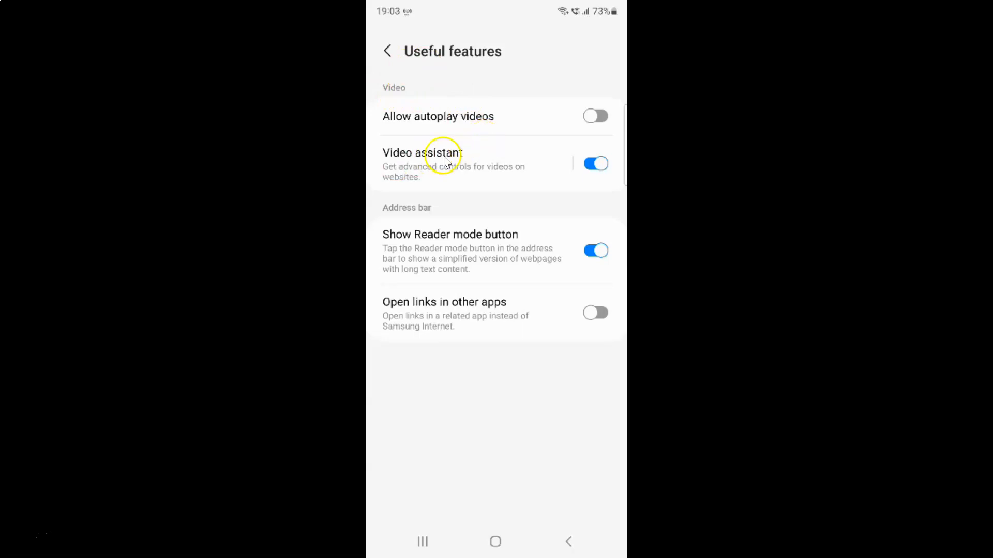
mouse_move(430, 123)
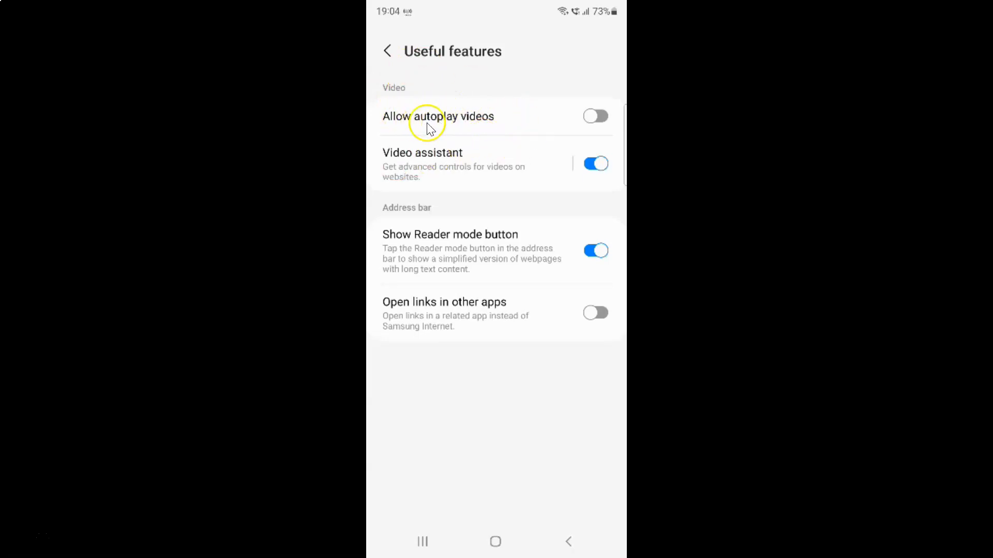
mouse_move(450, 112)
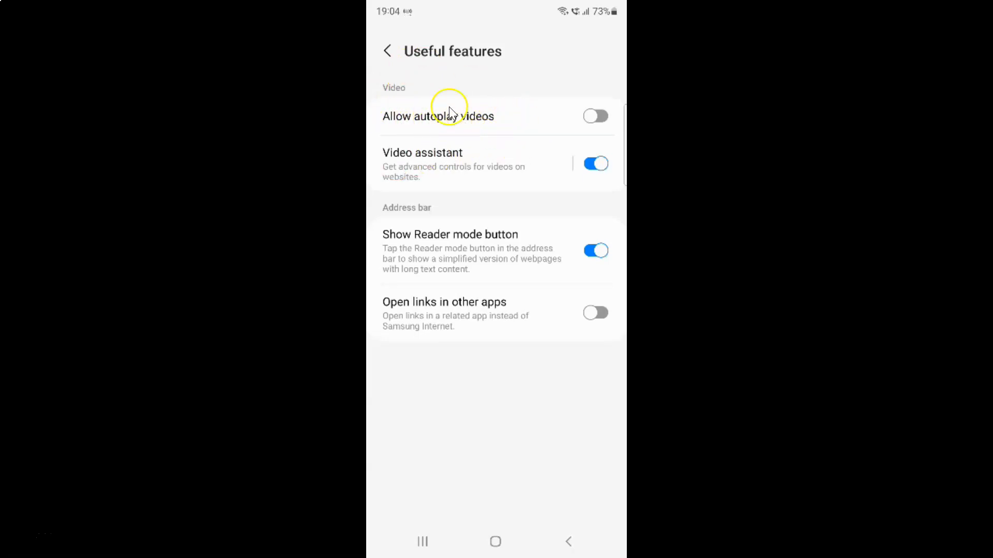
mouse_move(467, 121)
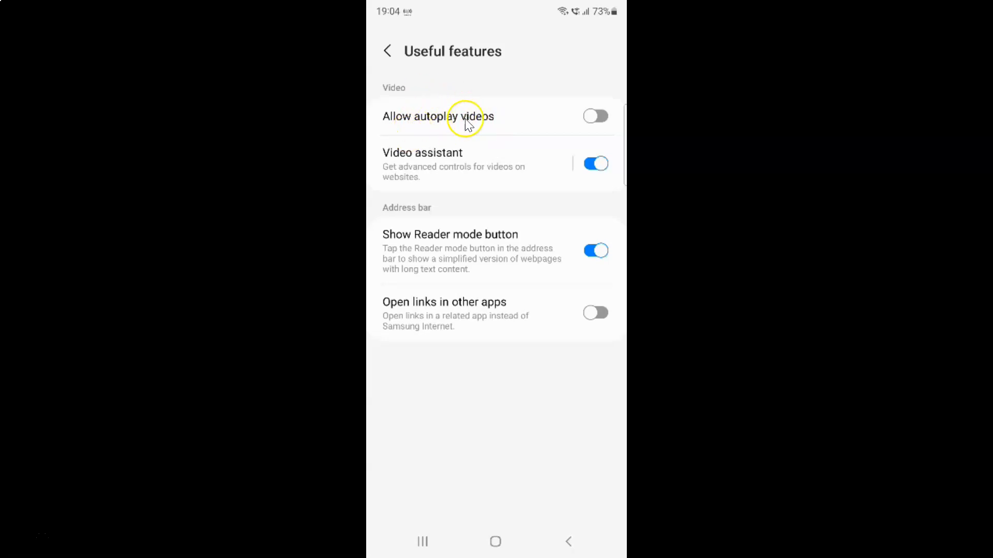
mouse_move(596, 116)
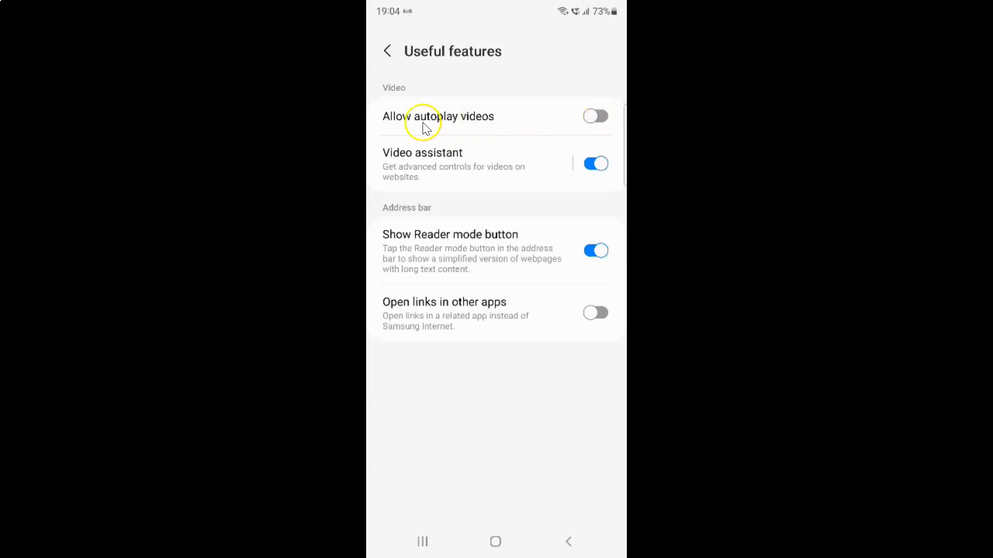
mouse_move(413, 125)
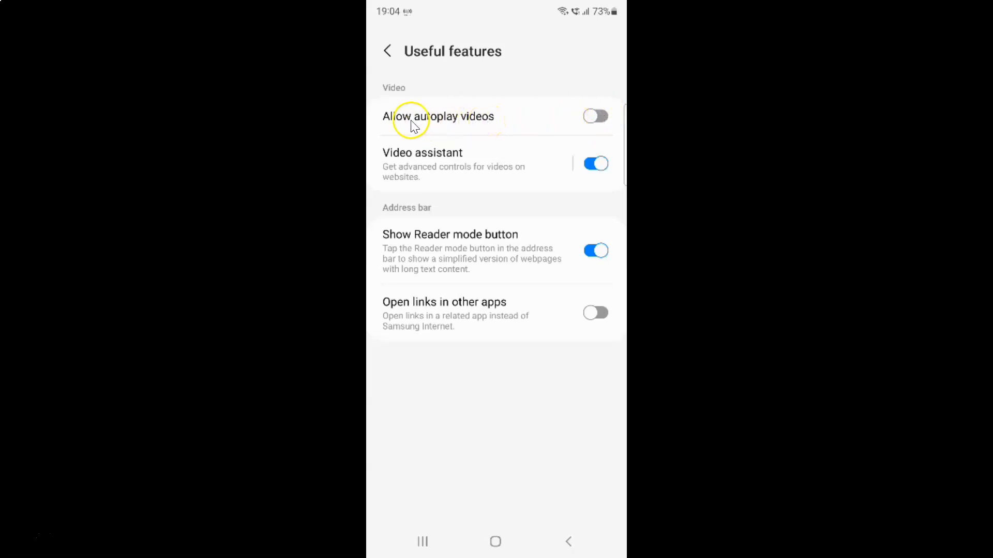
mouse_move(605, 126)
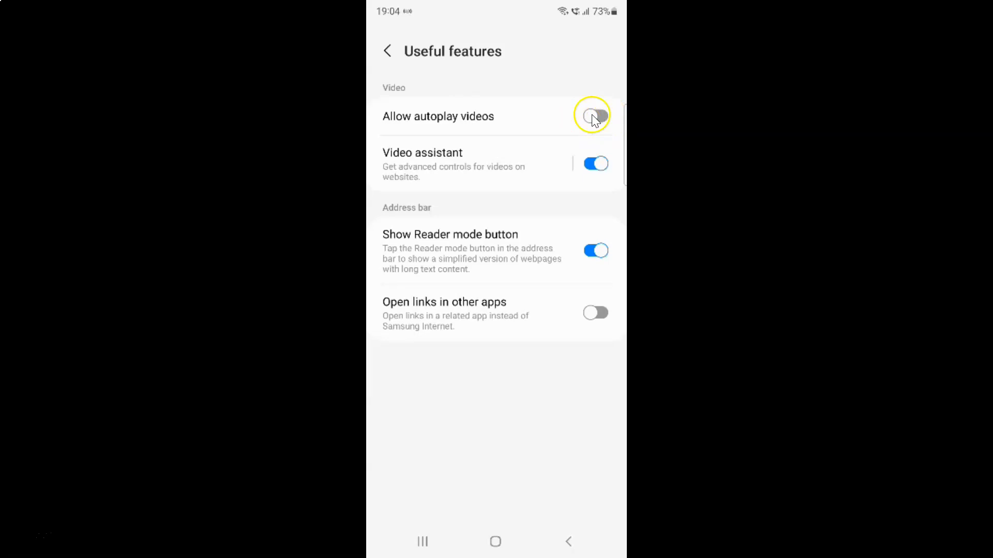
left_click(594, 116)
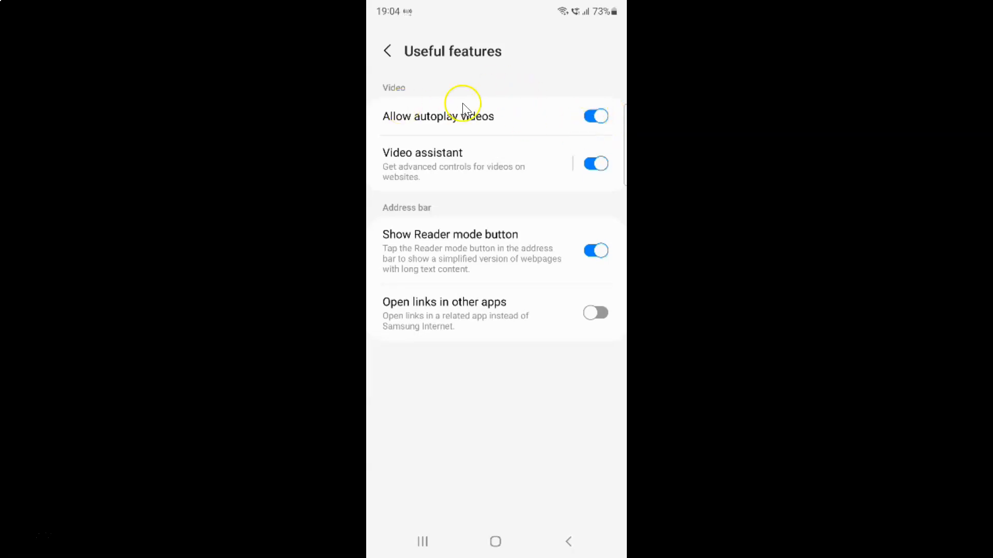
mouse_move(494, 104)
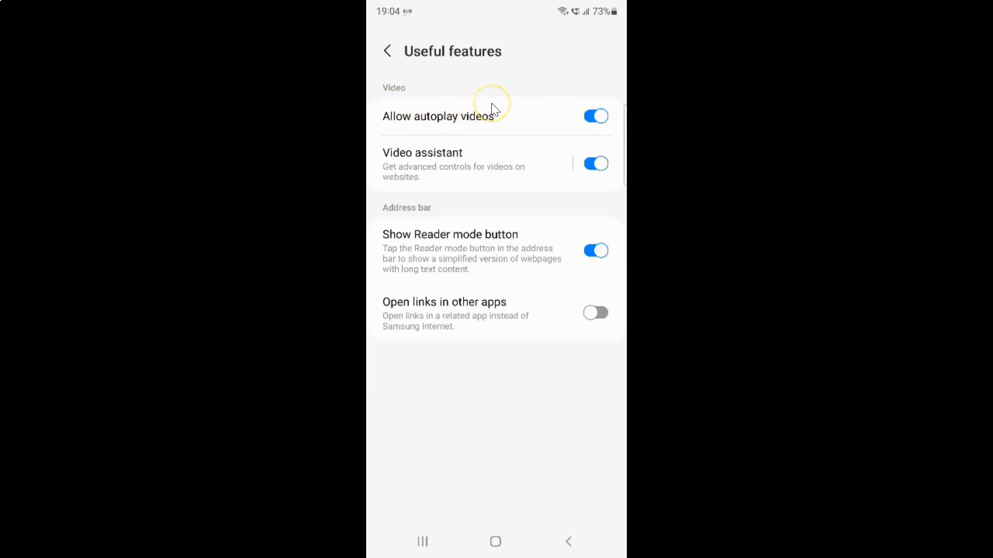
mouse_move(411, 125)
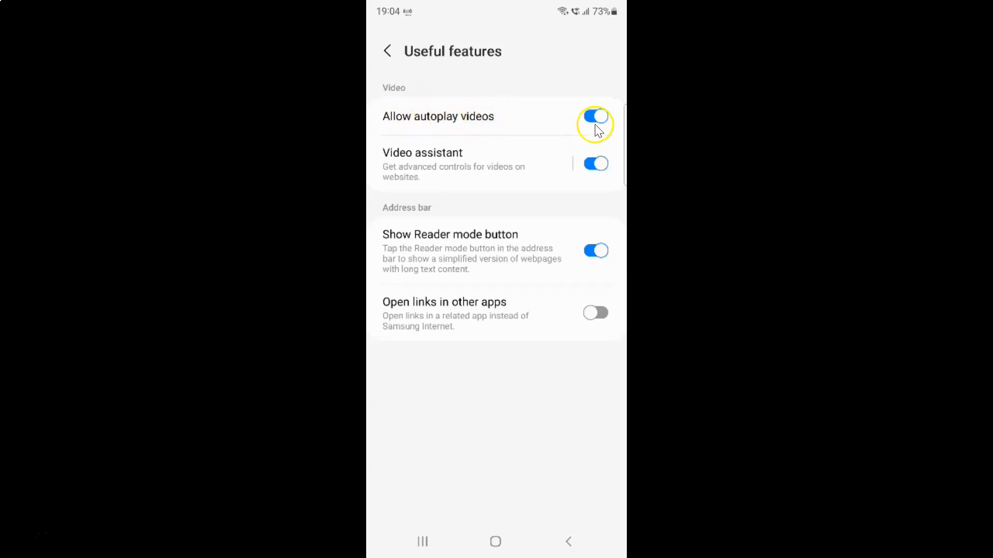
mouse_move(479, 120)
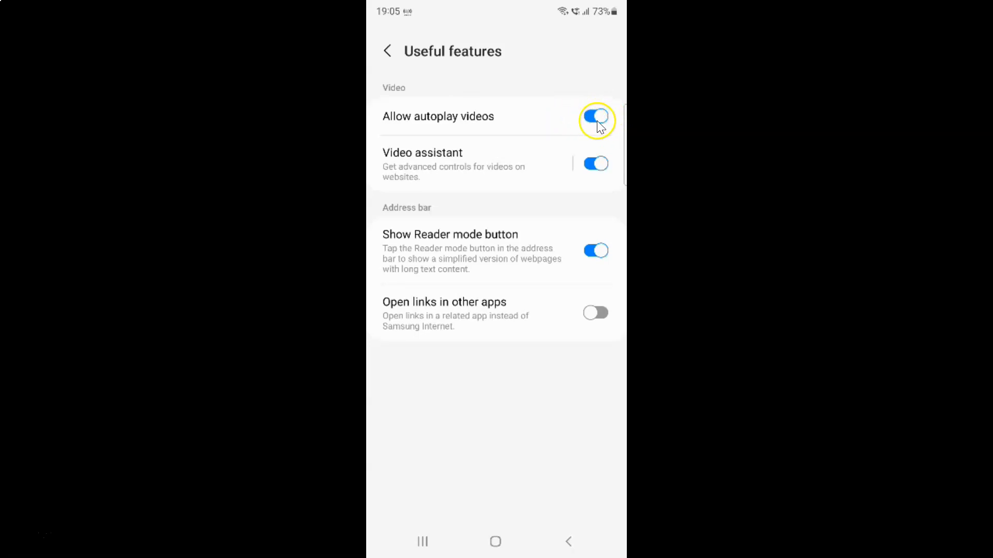
left_click(595, 119)
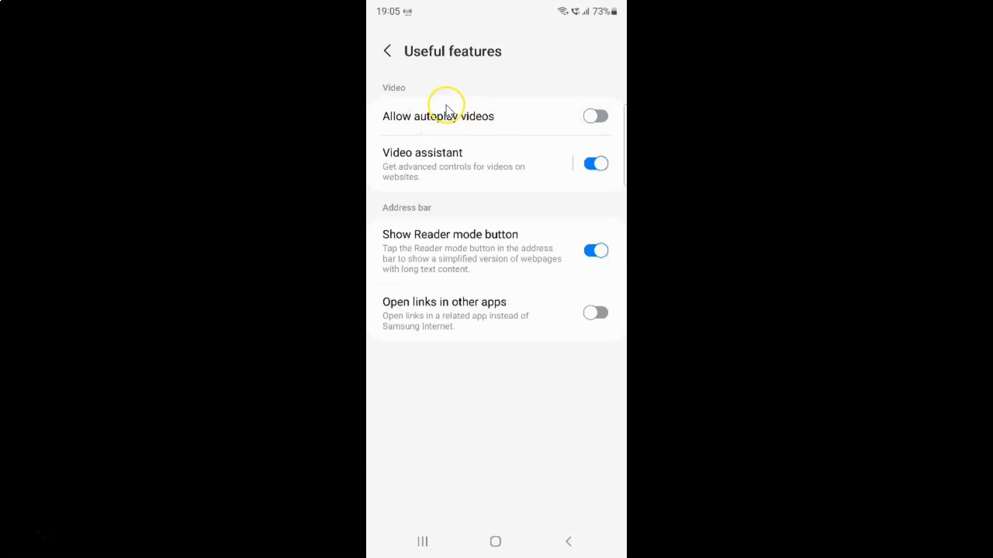
mouse_move(491, 113)
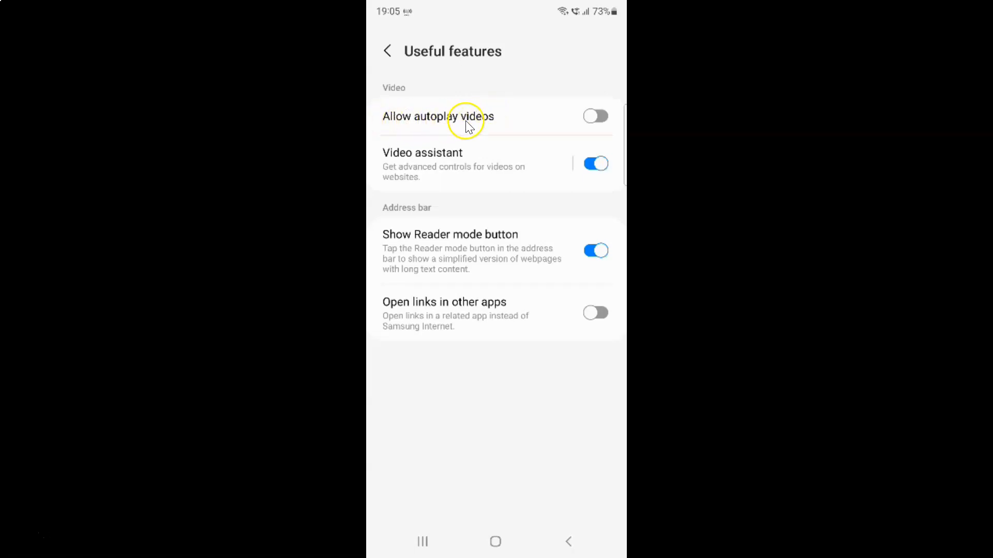
mouse_move(588, 117)
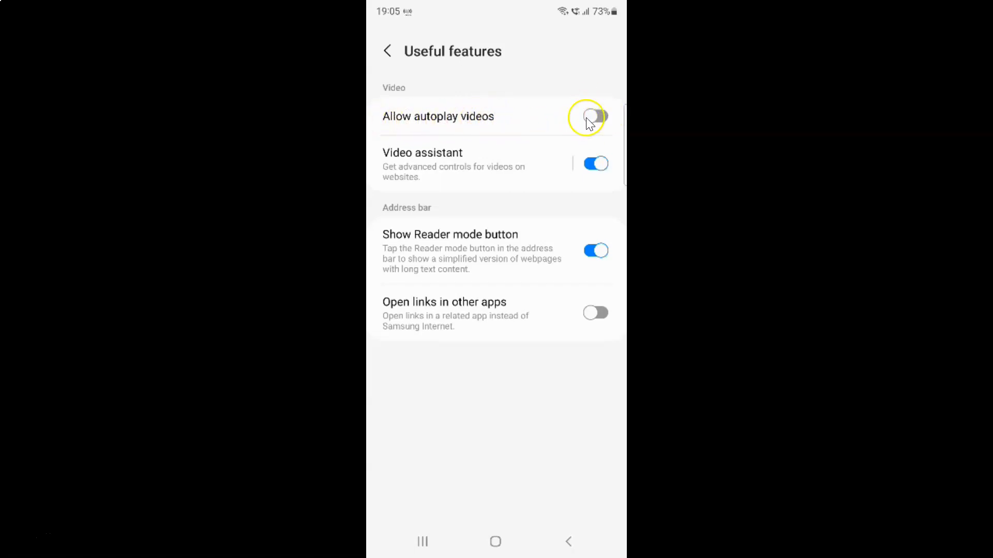
Switch on Allow autoplay videos and back out of the browser settings.
left_click(594, 117)
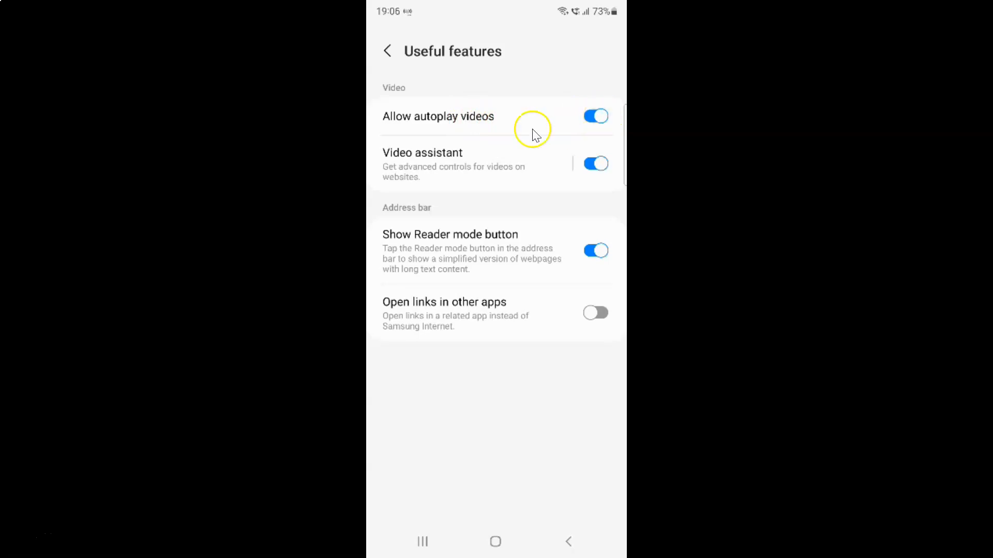
mouse_move(500, 112)
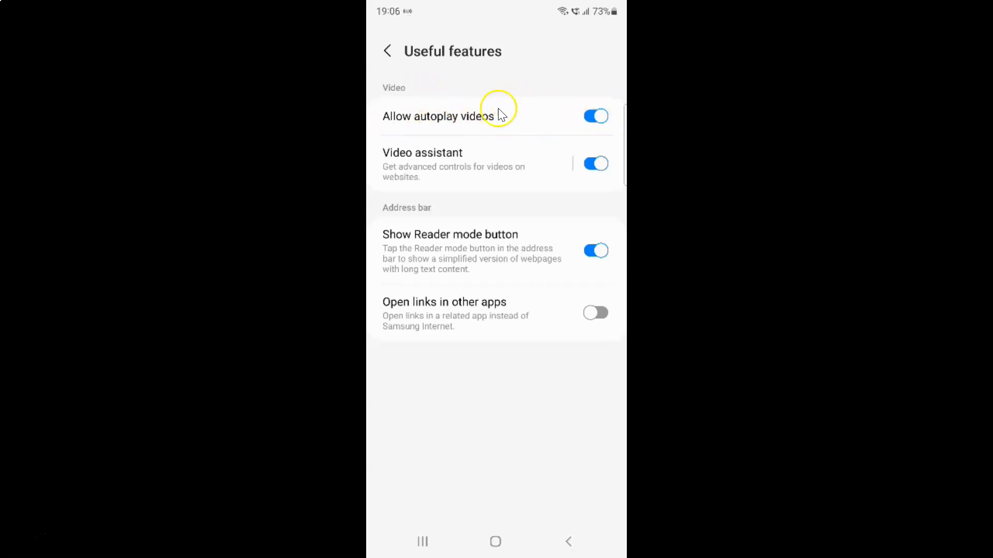
mouse_move(391, 52)
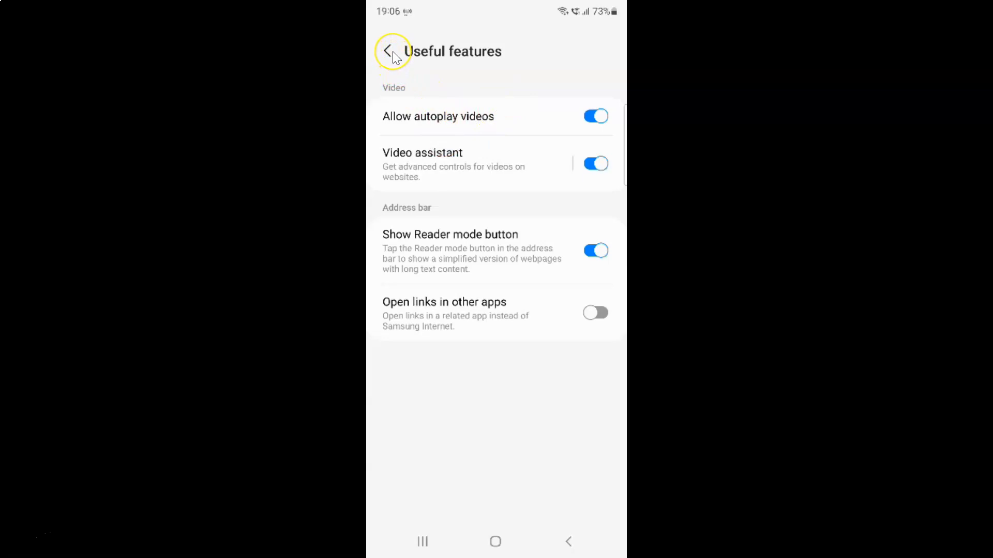
left_click(389, 51)
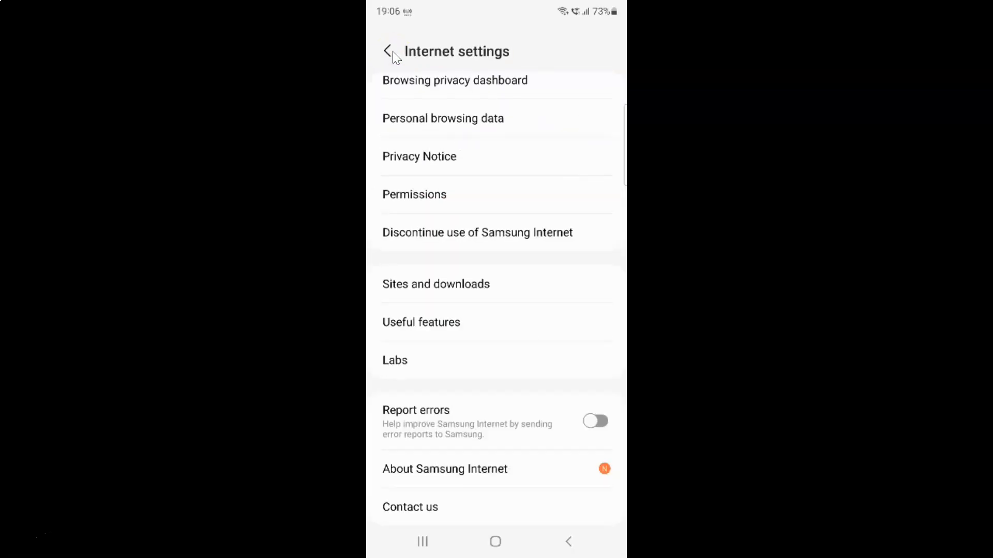
left_click(387, 52)
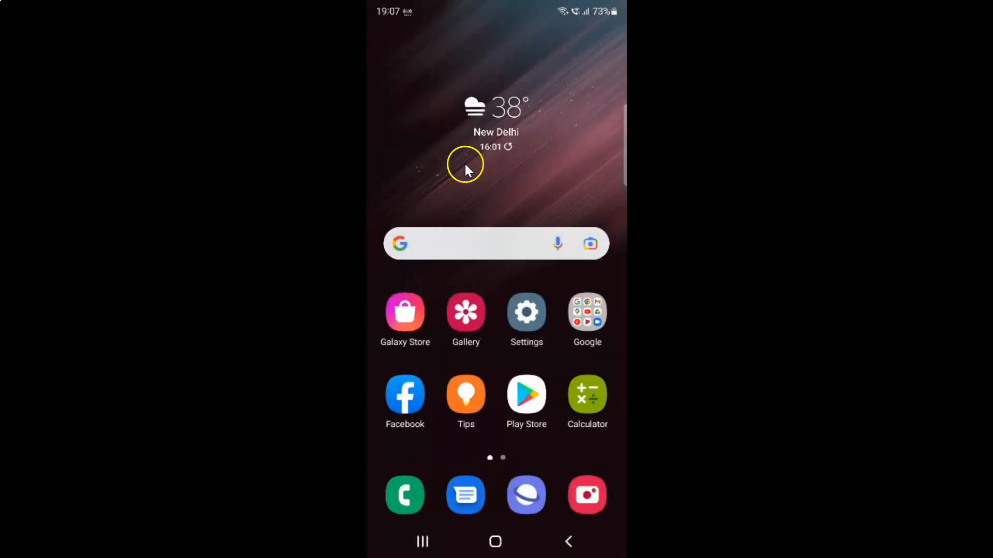
mouse_move(503, 164)
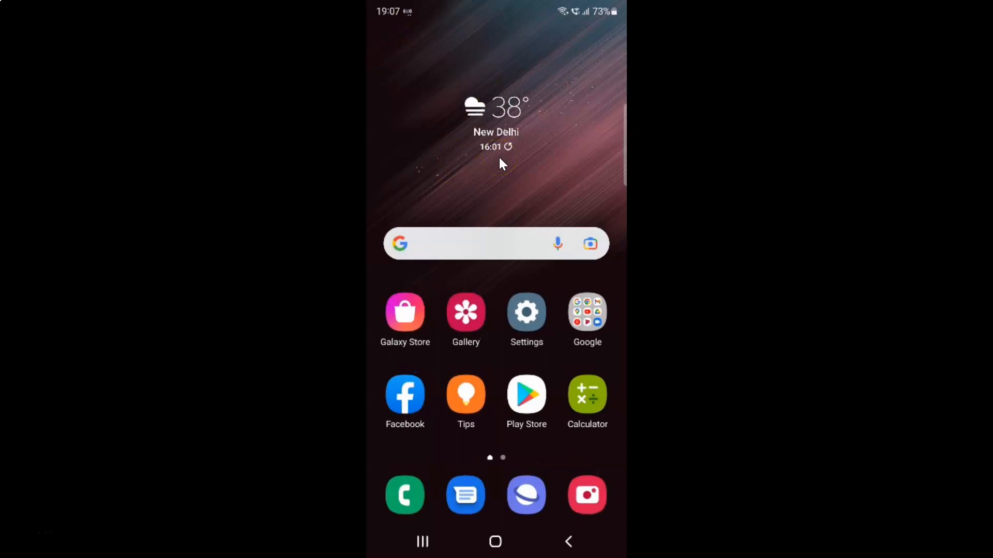